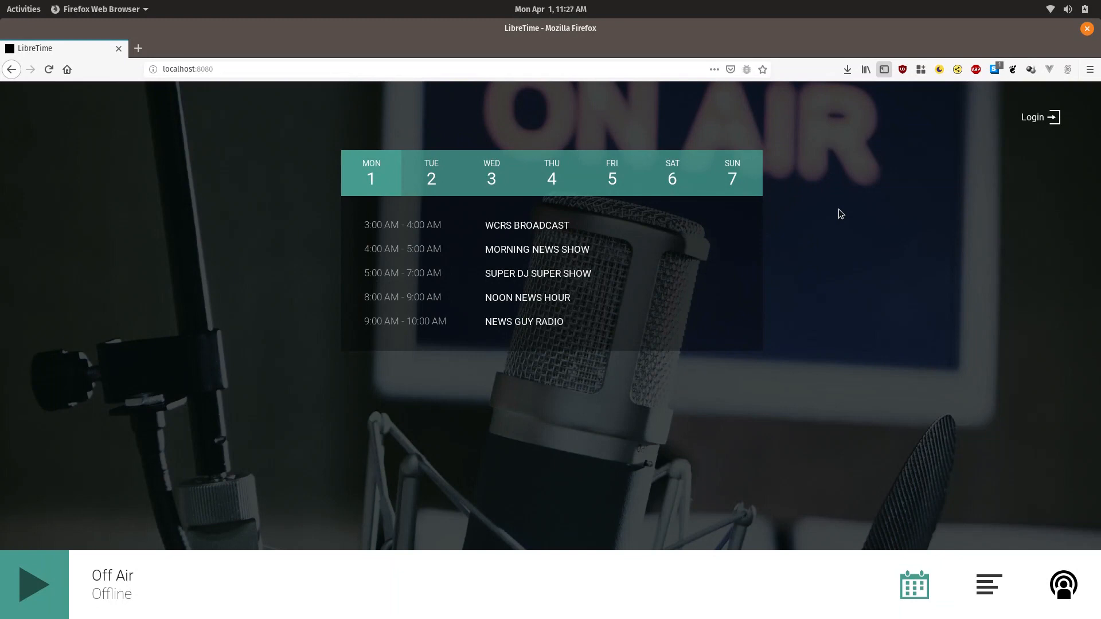
mouse_move(1032, 117)
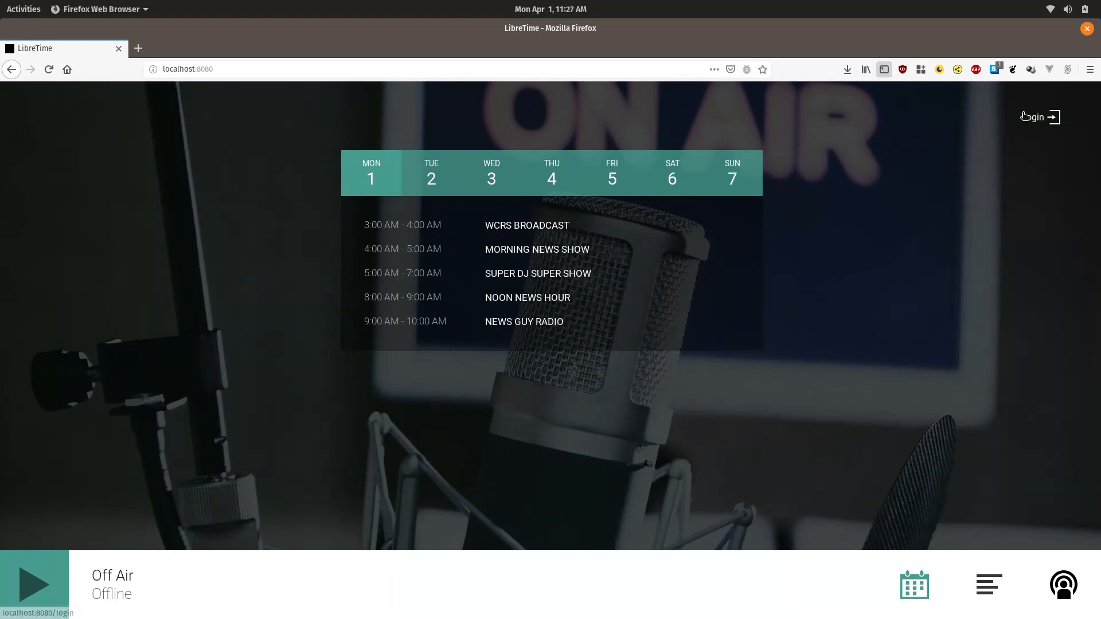
Log in to the station with the saved dj account to reach the dashboard
left_click(1037, 117)
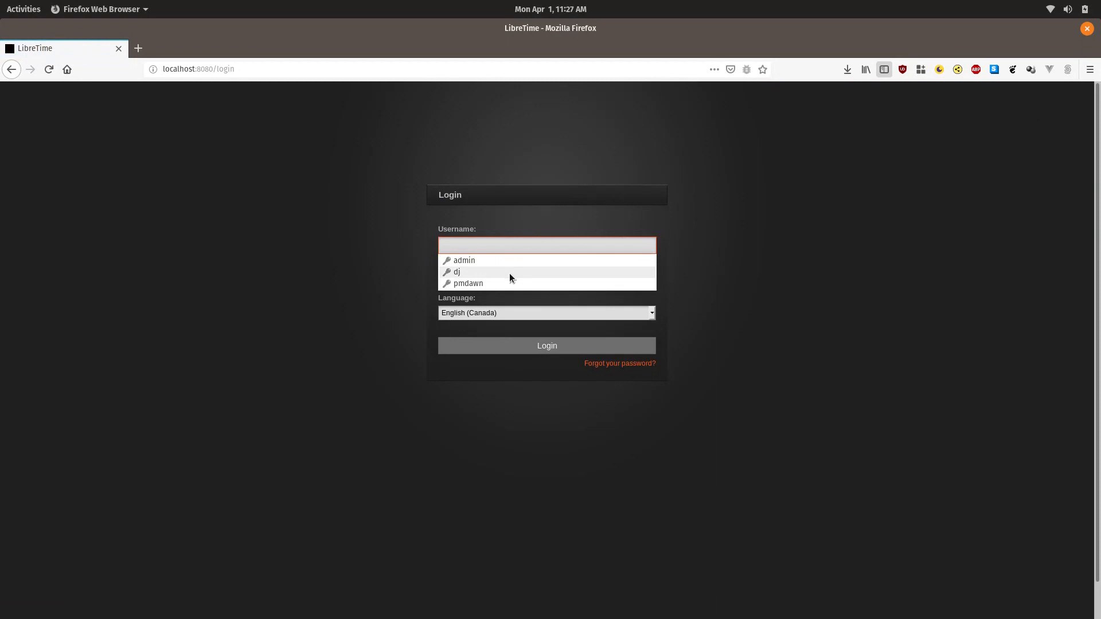
left_click(456, 272)
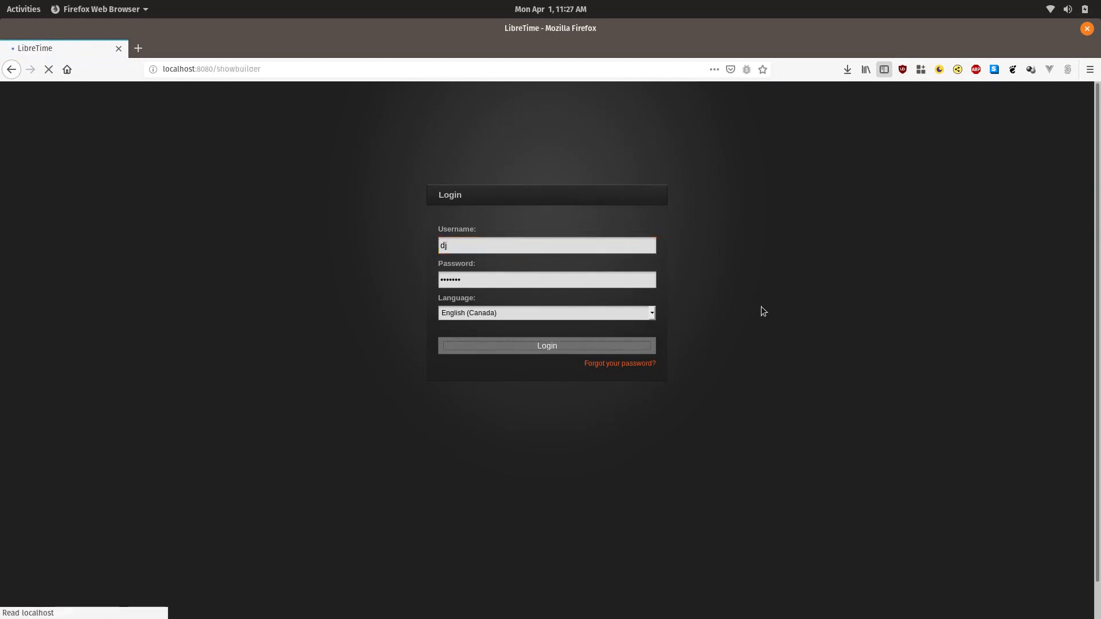
left_click(546, 345)
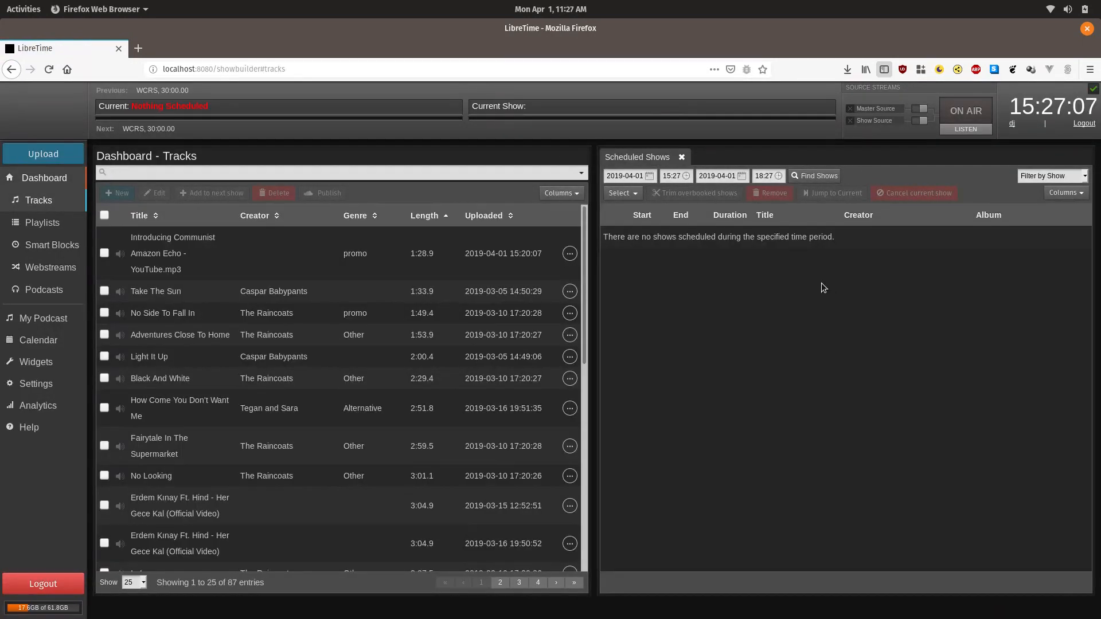
Upload the 'Introducing Communist Amazon Echo' mp3 so it shows as successfully imported
left_click(337, 172)
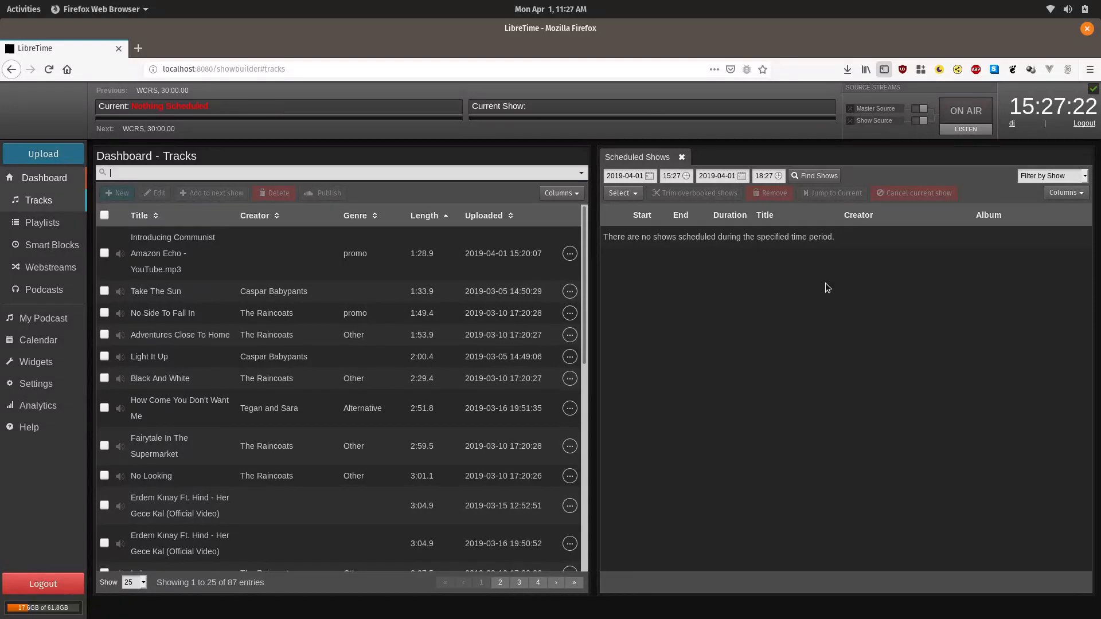
mouse_move(58, 171)
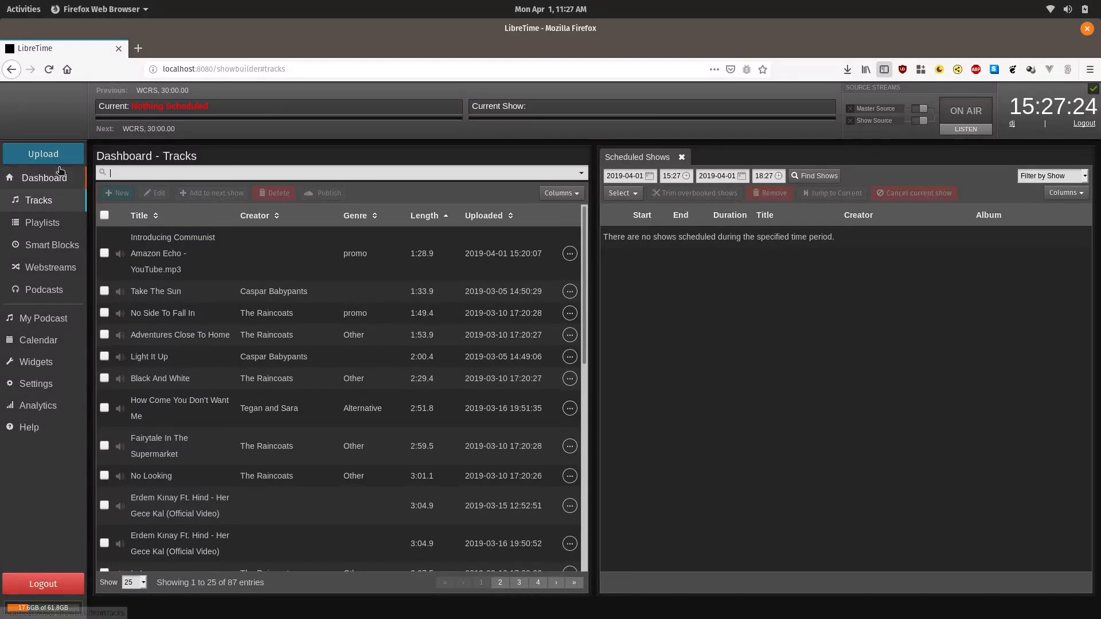
left_click(42, 153)
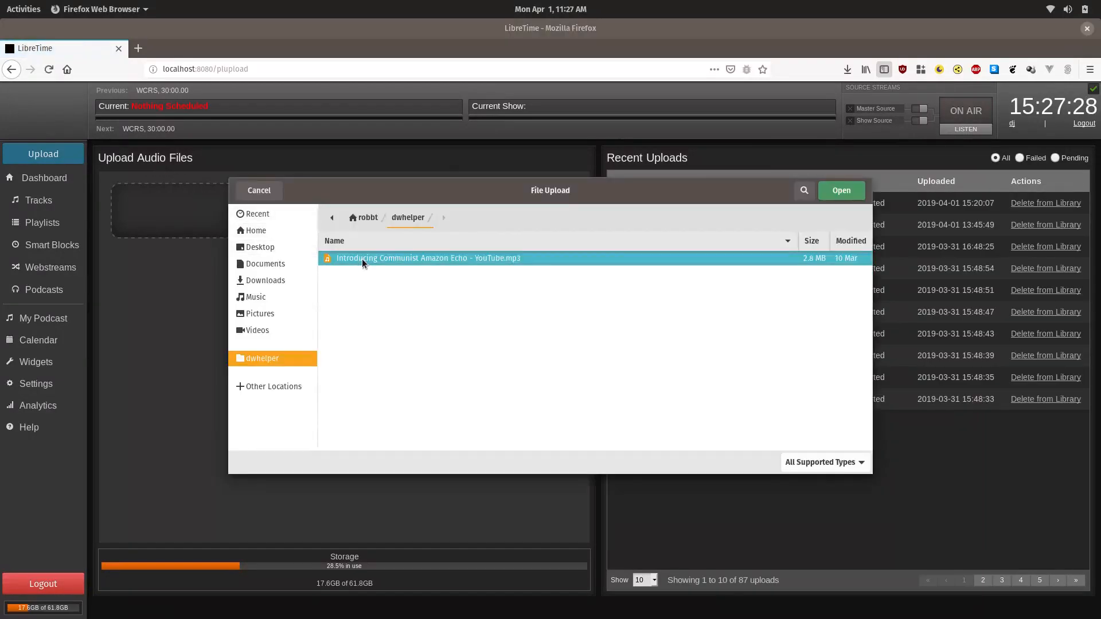
left_click(841, 191)
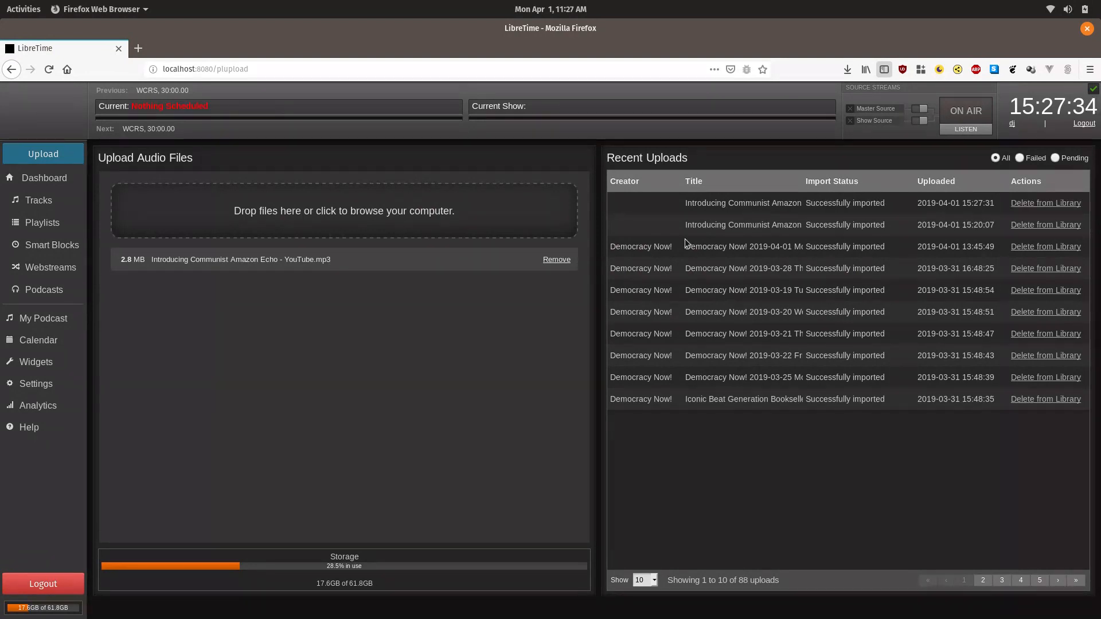
mouse_move(780, 203)
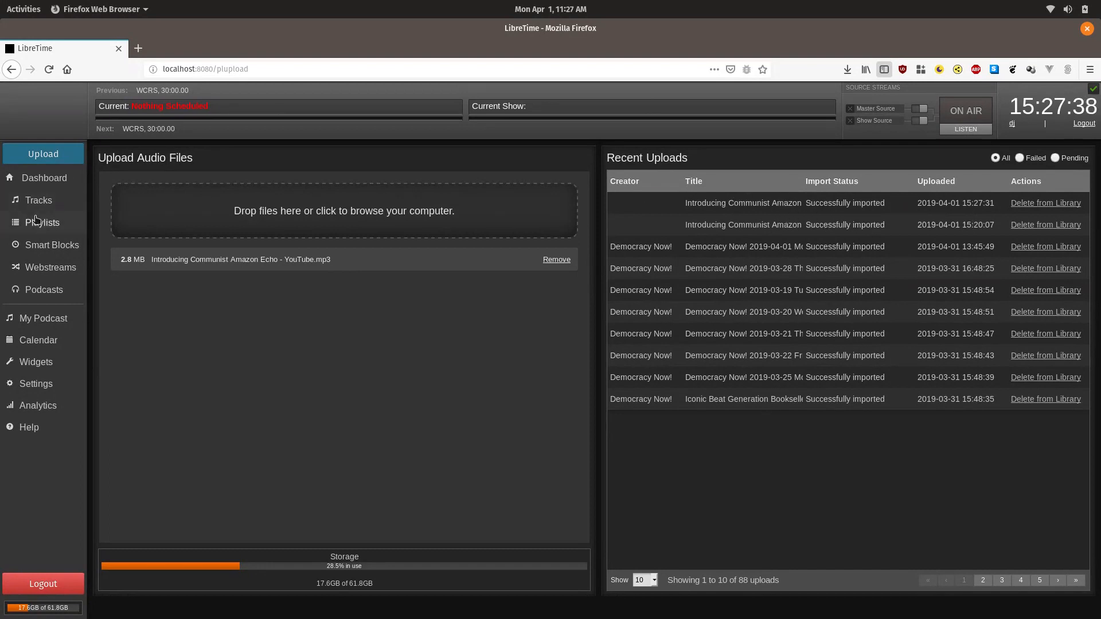
Duplicate the Promo smart block, creating 'Copy of Promo' owned by dj
left_click(46, 244)
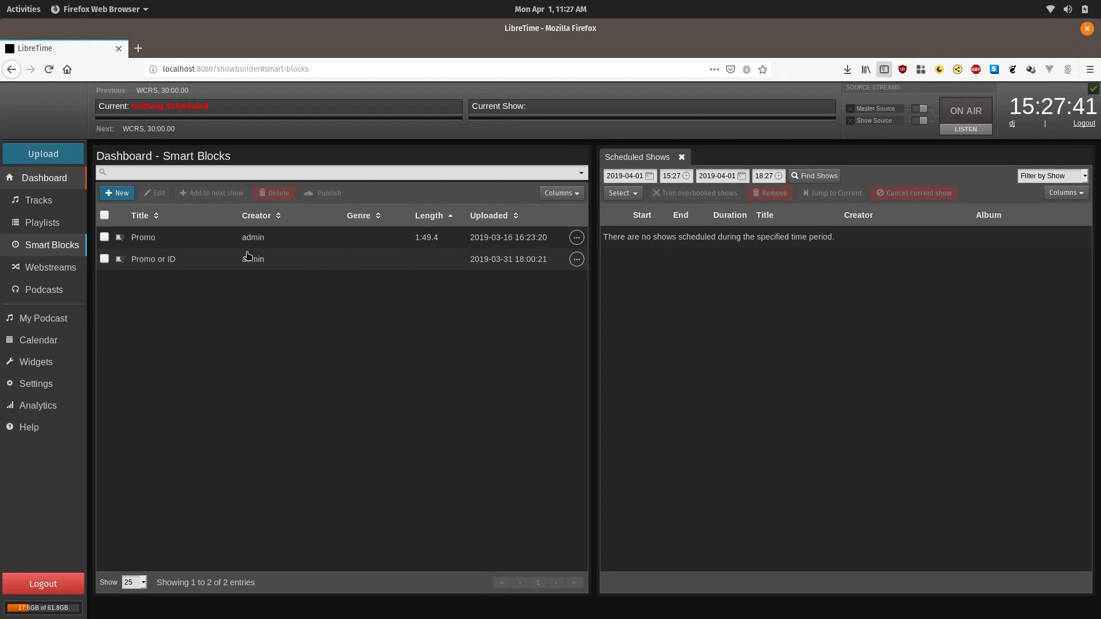
left_click(341, 172)
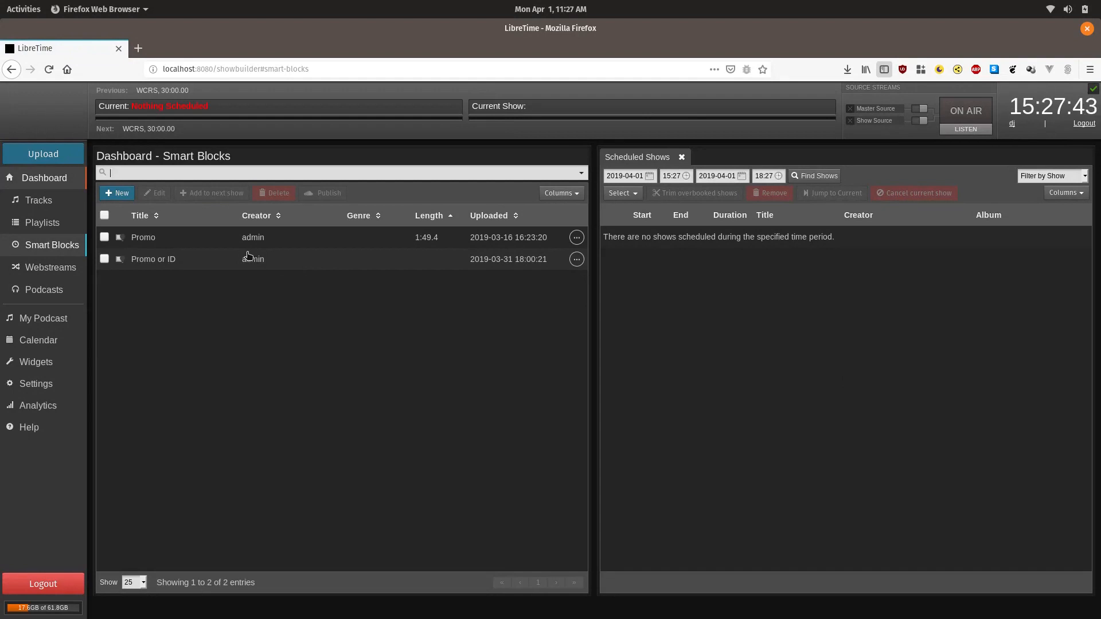
mouse_move(273, 245)
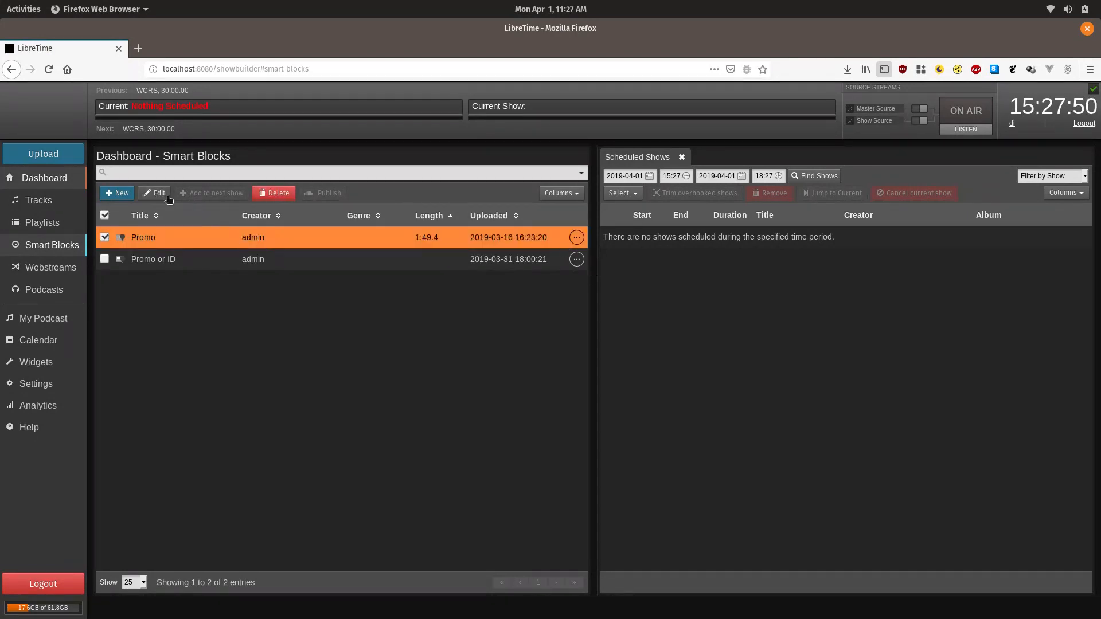
left_click(154, 193)
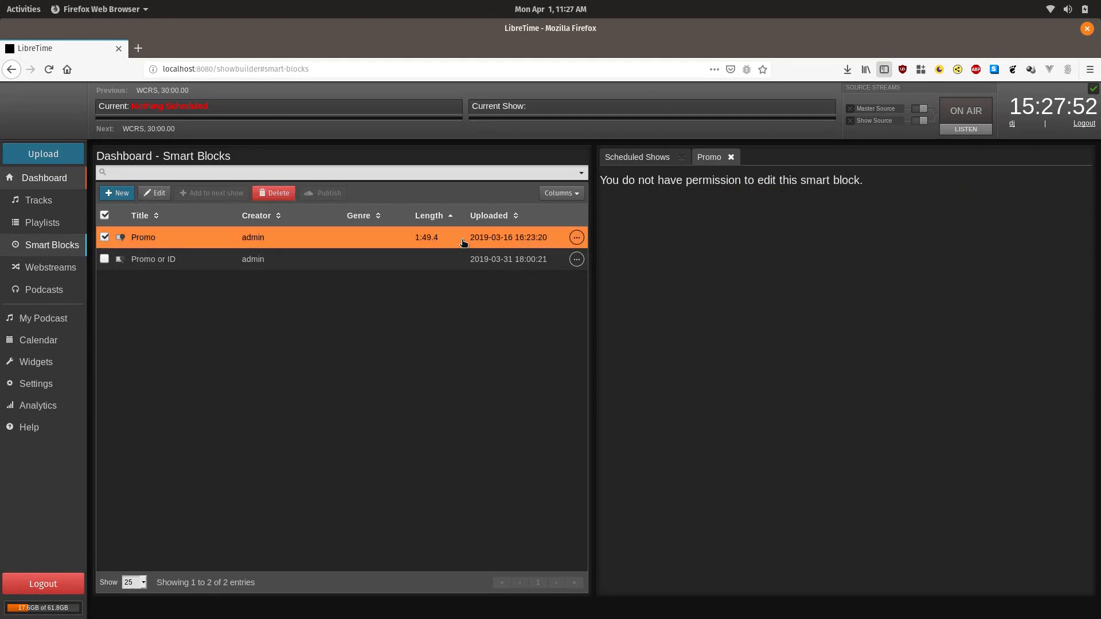
left_click(576, 238)
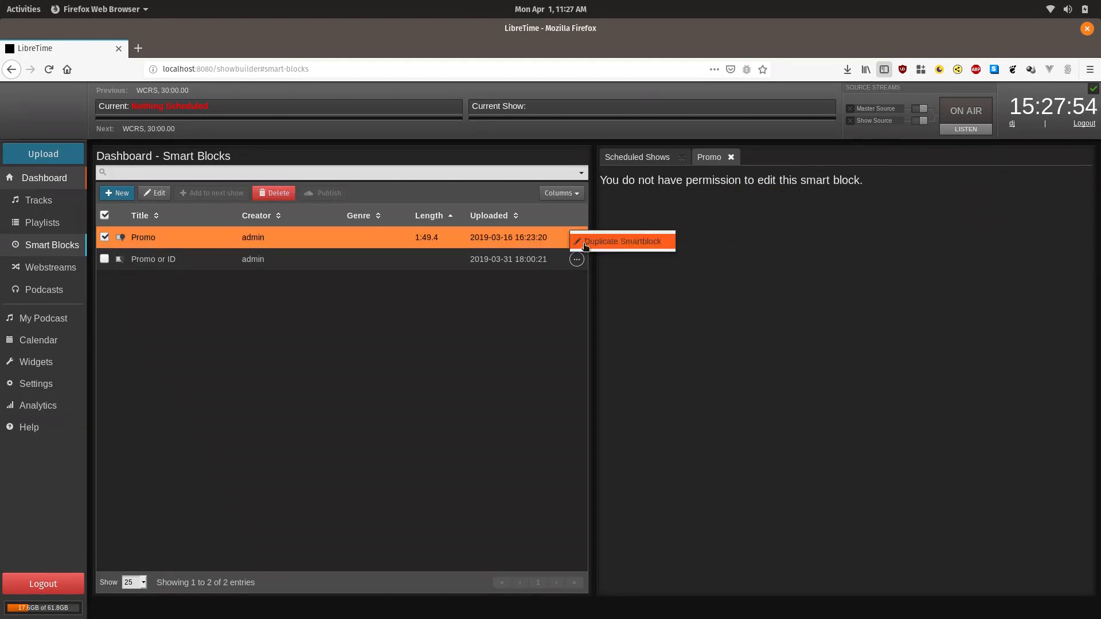
left_click(623, 241)
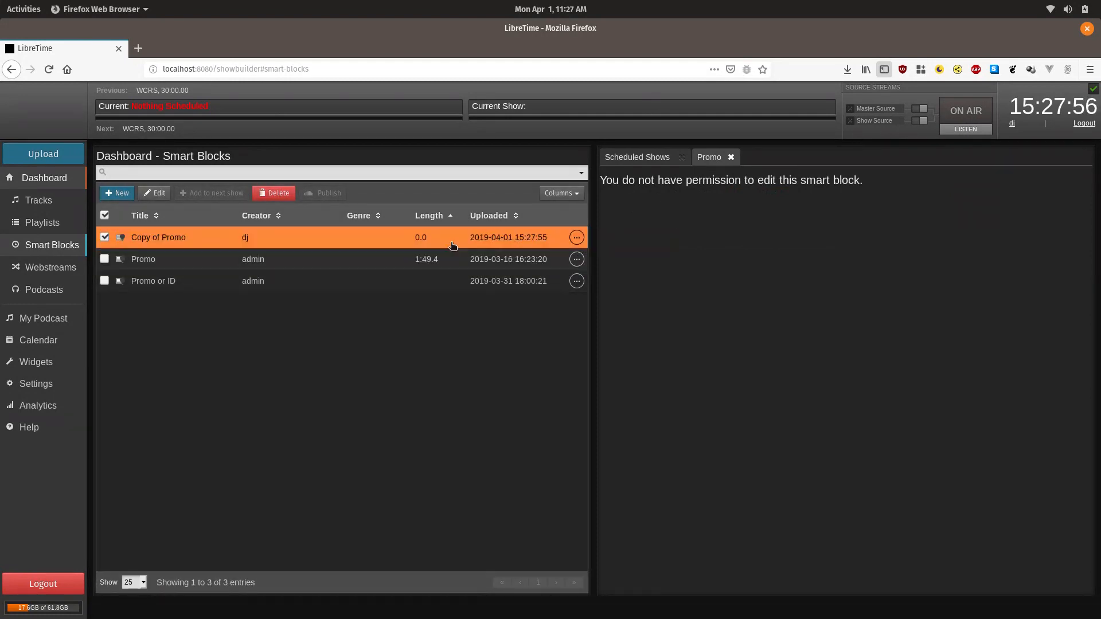
mouse_move(154, 193)
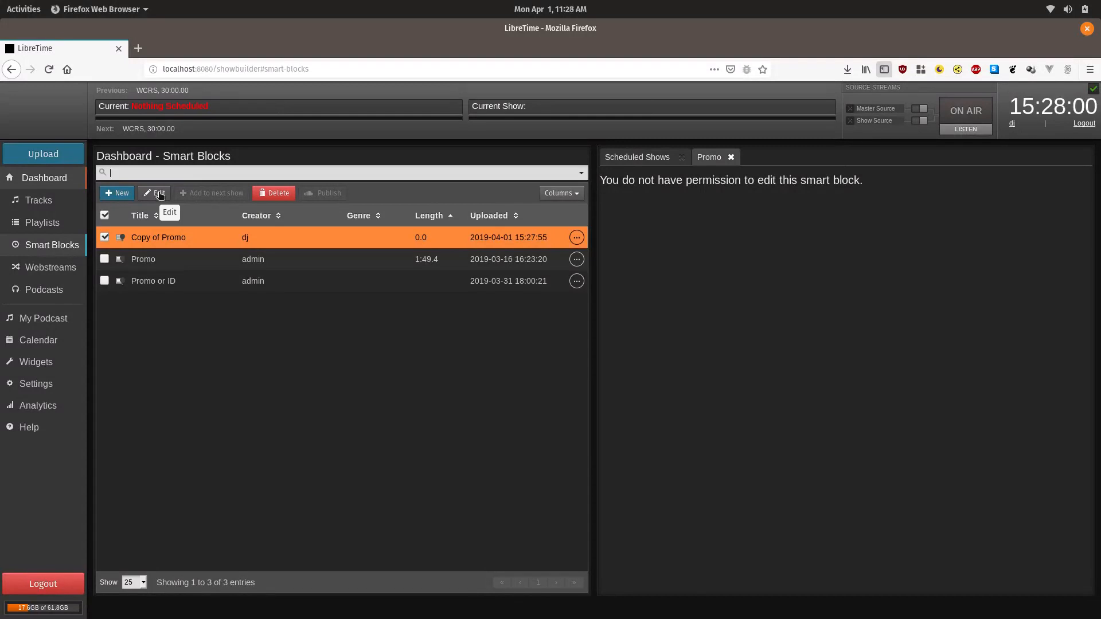
Preview Copy of Promo's matching tracks (Democracy Now! 2019-03-04), then bring up the track library
left_click(154, 193)
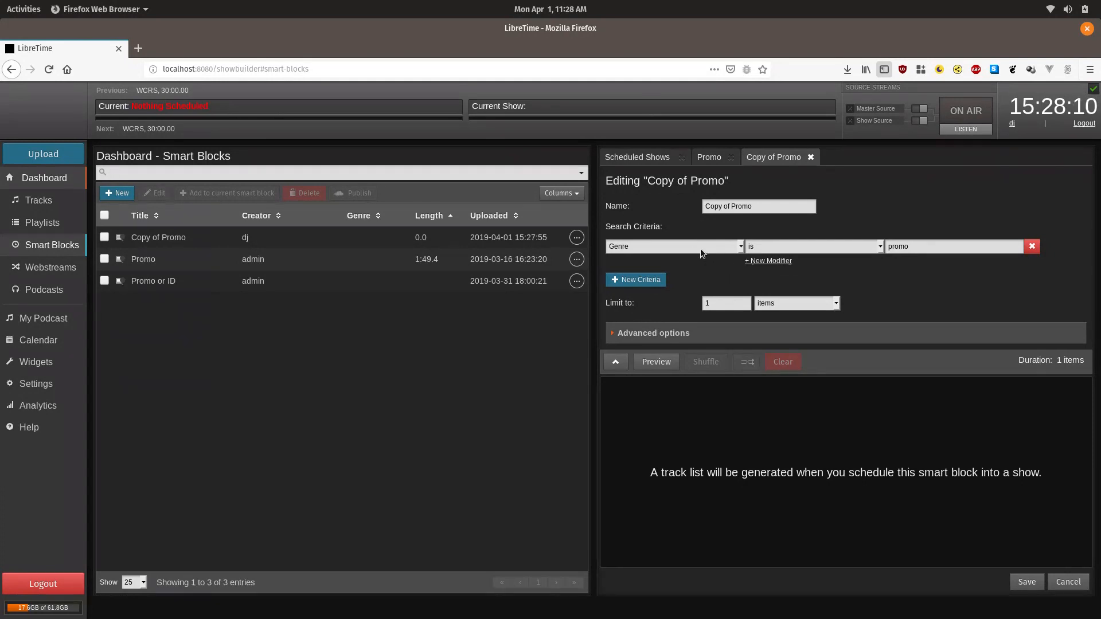
mouse_move(922, 253)
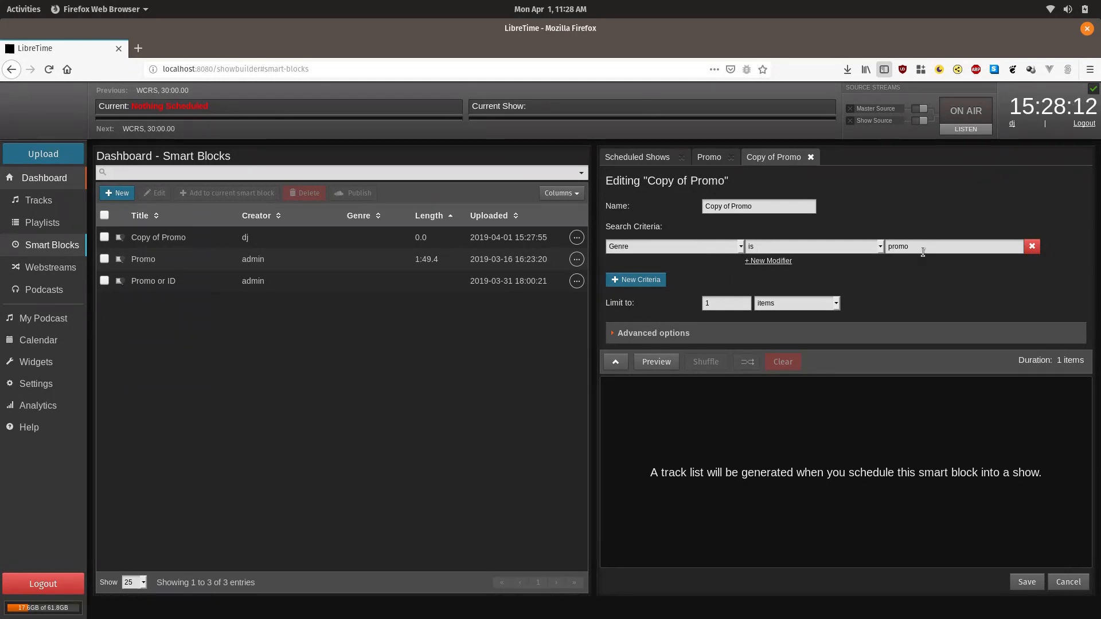
mouse_move(865, 276)
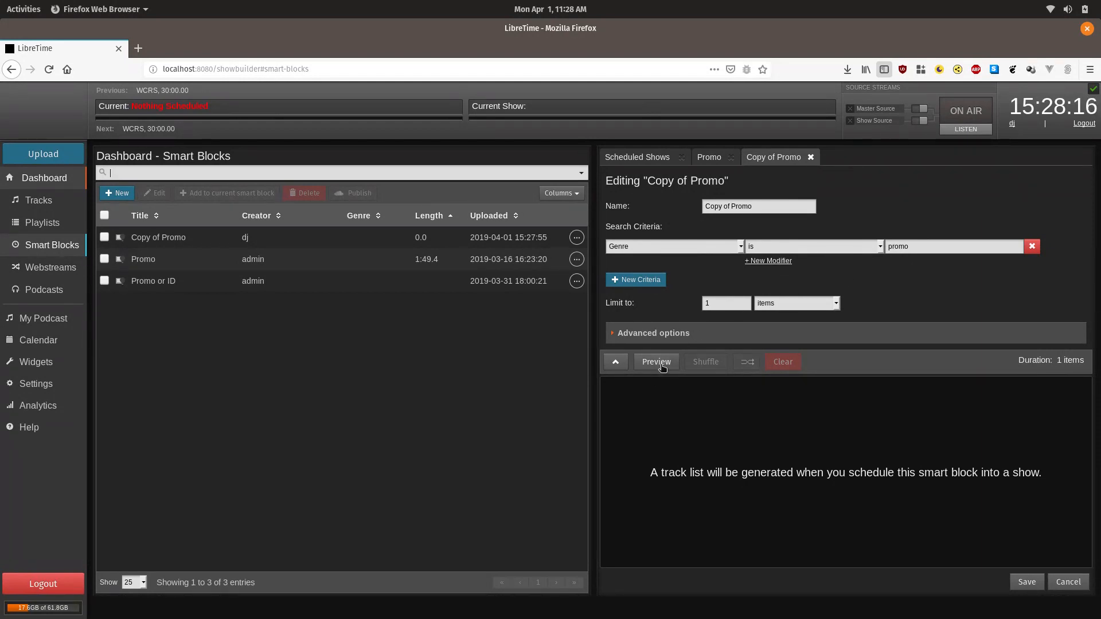
left_click(655, 362)
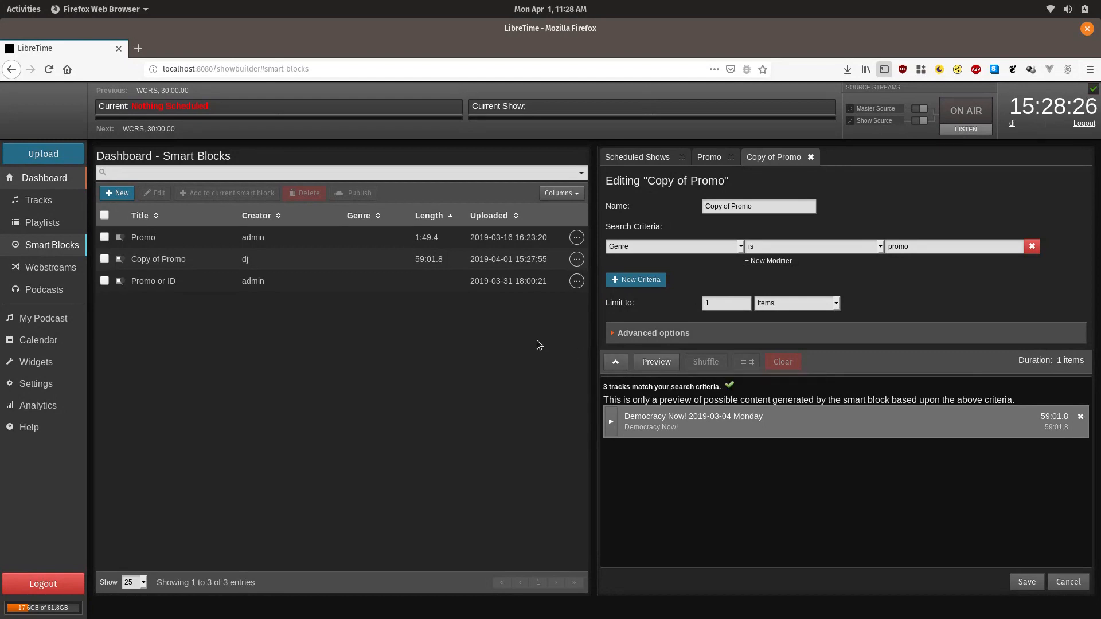
left_click(38, 199)
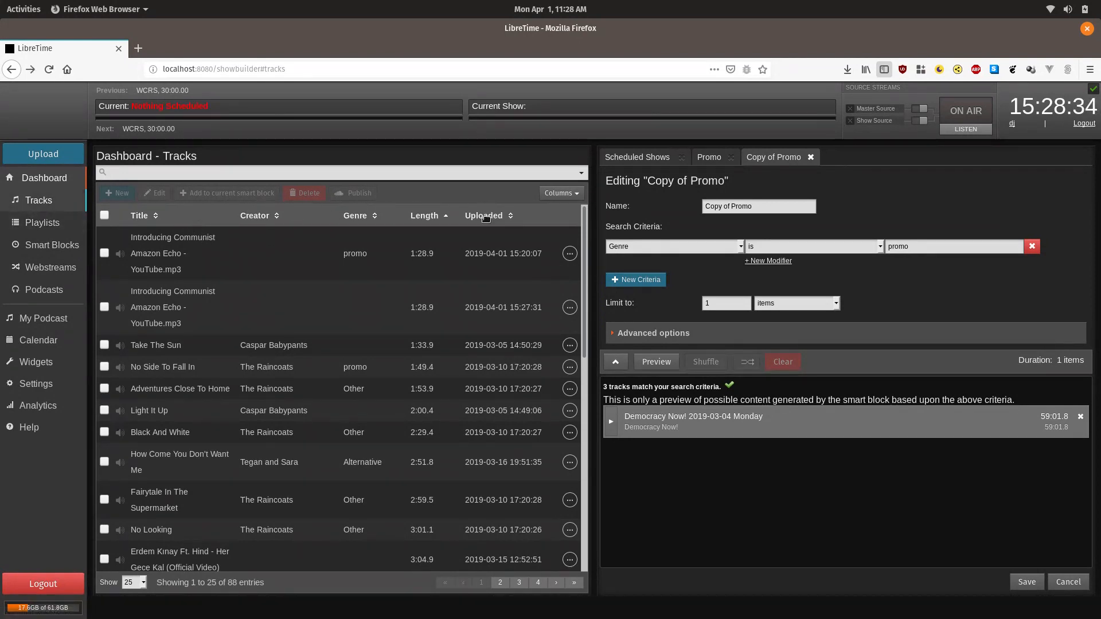
Set the genre of the newest Introducing Communist Amazon Echo upload to 'promo'
left_click(483, 215)
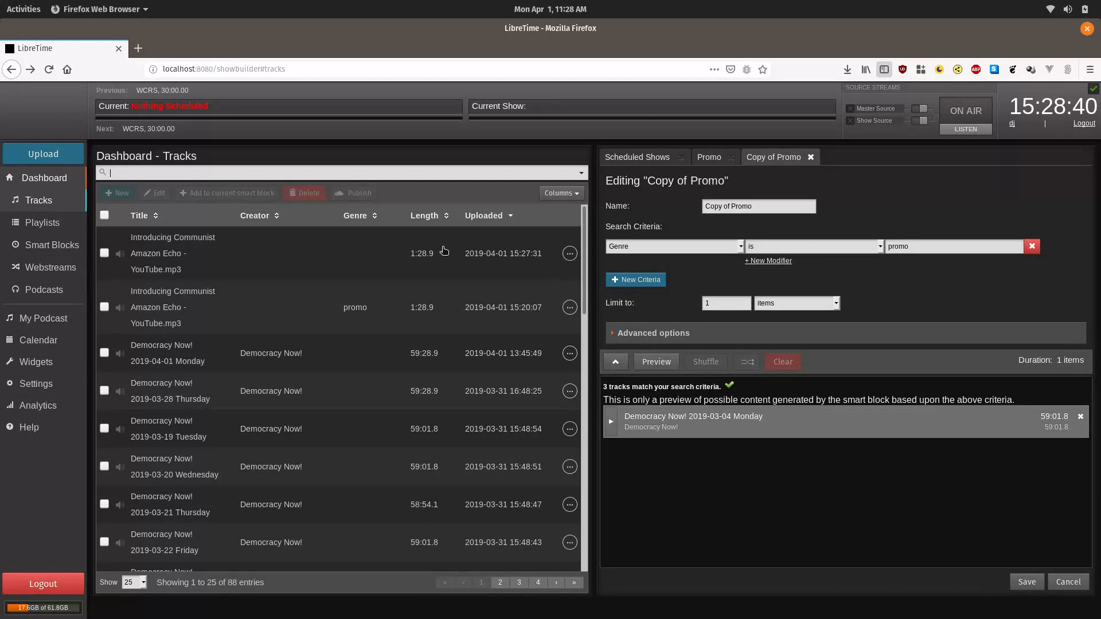
left_click(104, 253)
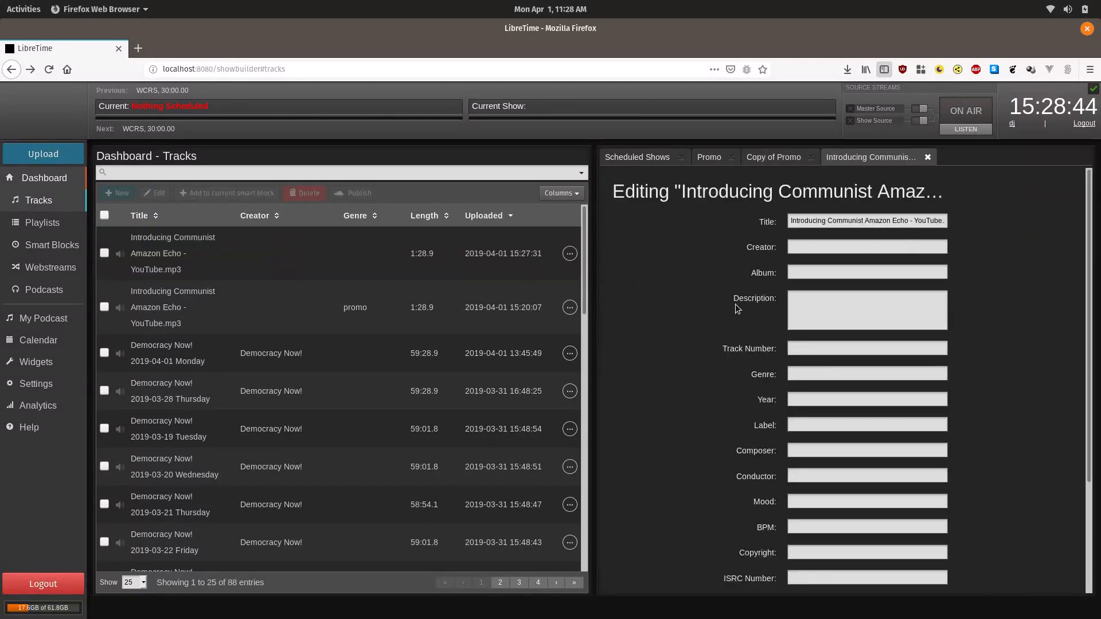
mouse_move(783, 310)
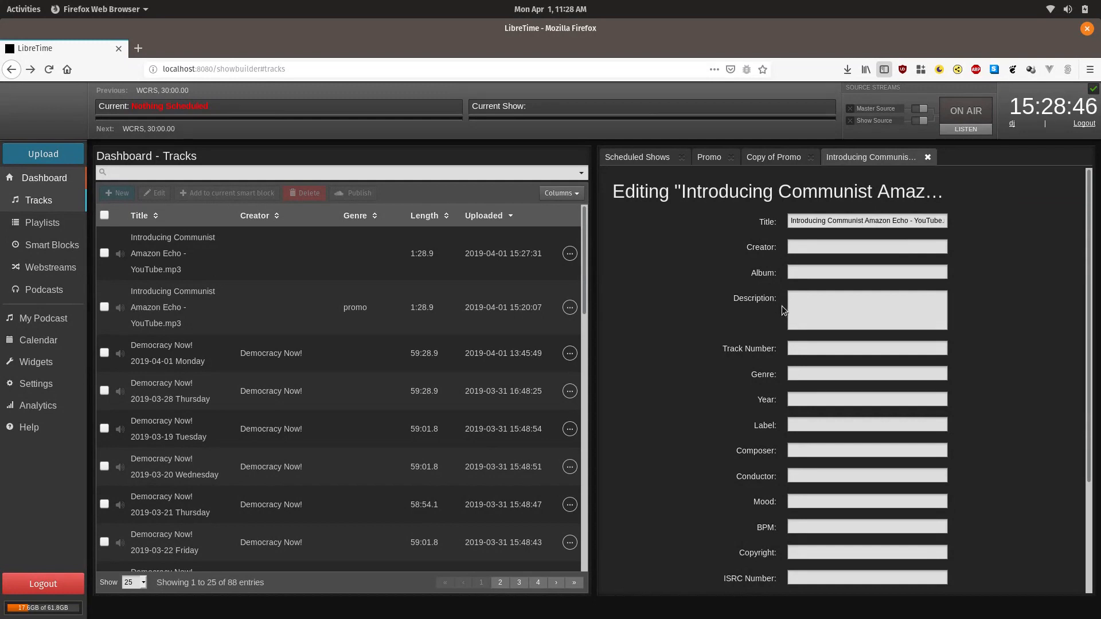
left_click(867, 373)
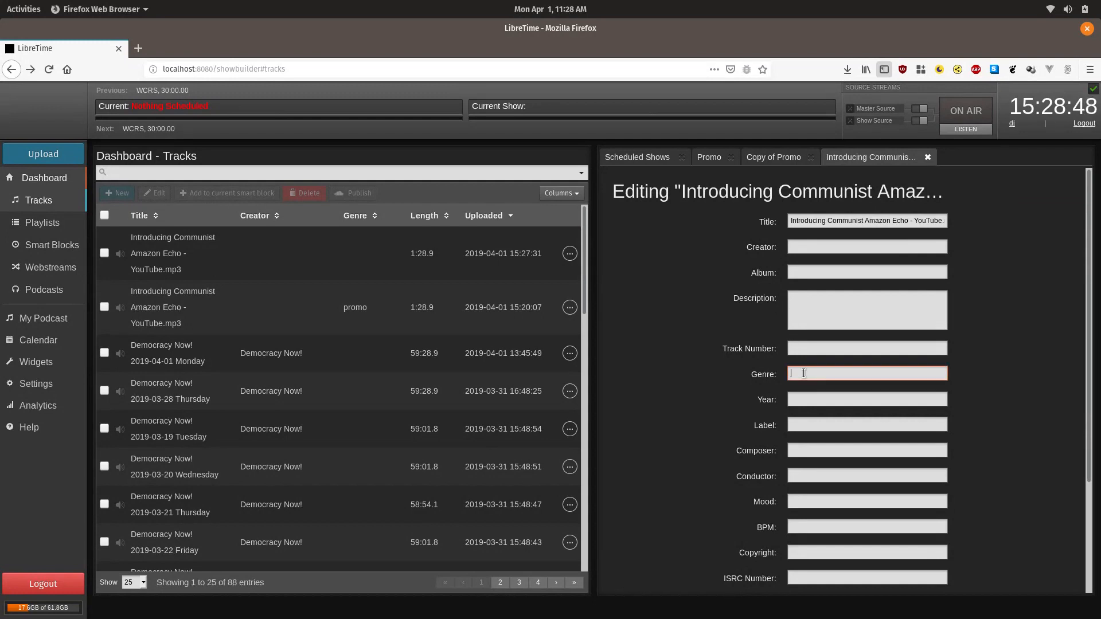
type("promo")
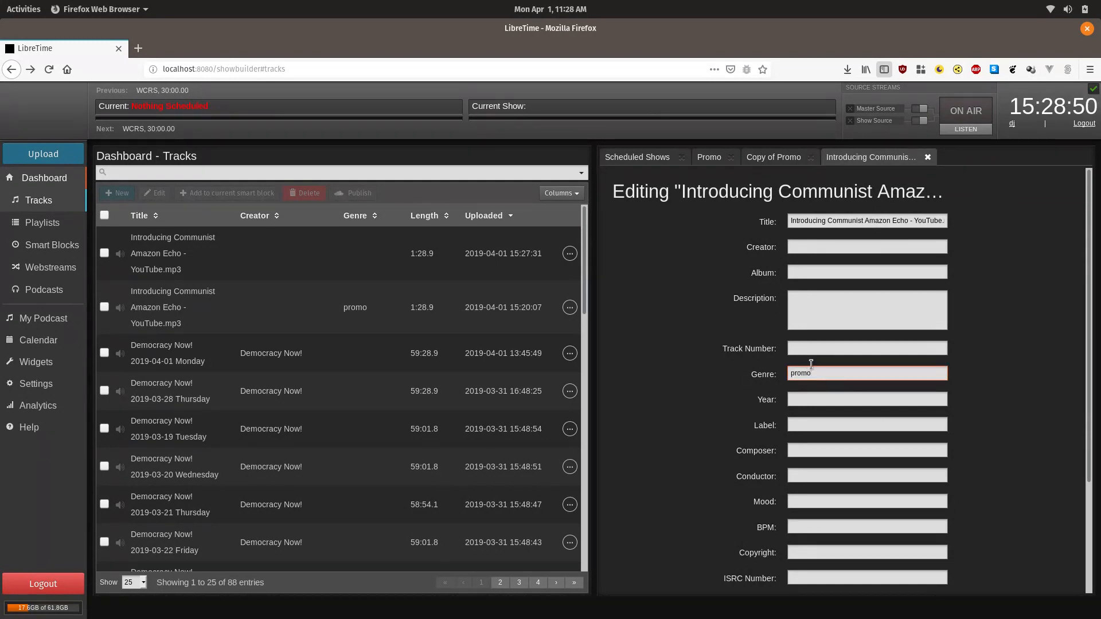
scroll("down", 3)
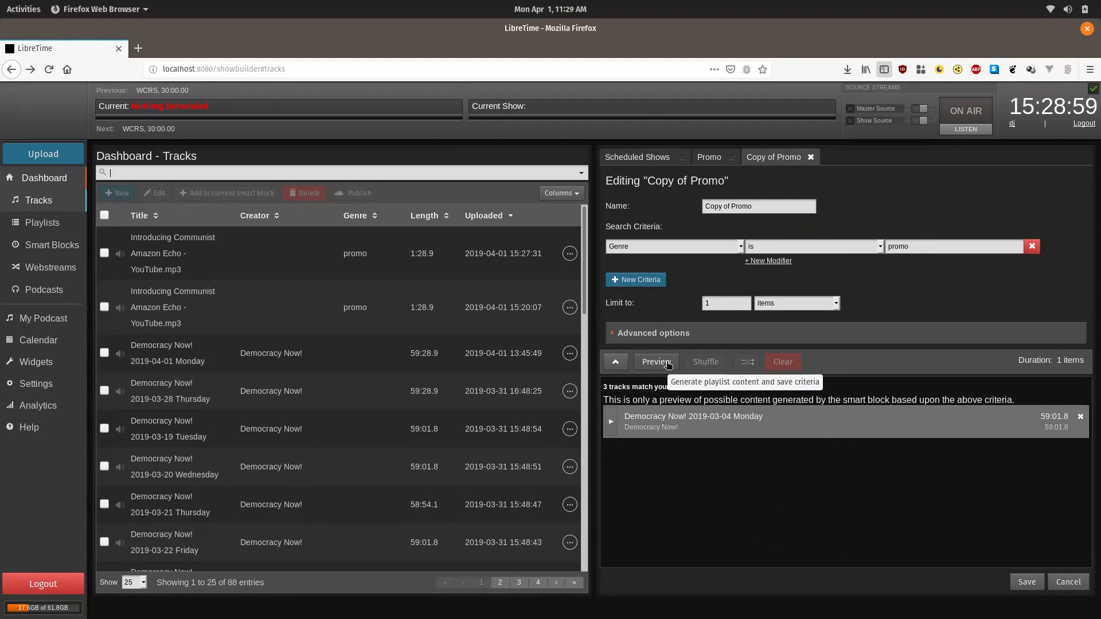
Re-run the Copy of Promo preview, now matching four tracks including the new mp3
left_click(655, 362)
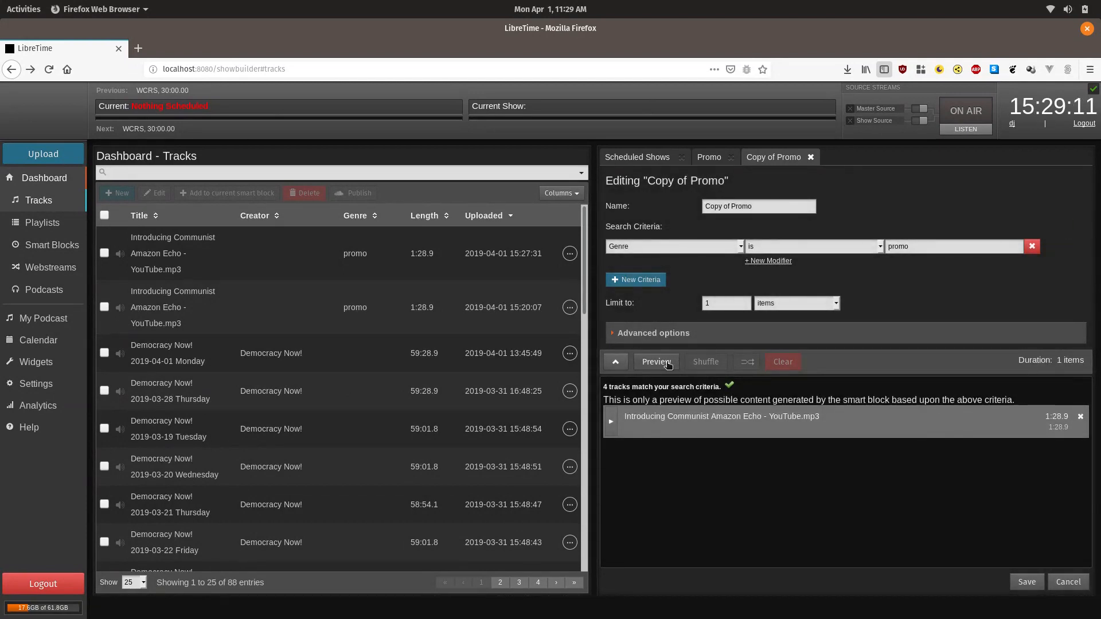
mouse_move(433, 330)
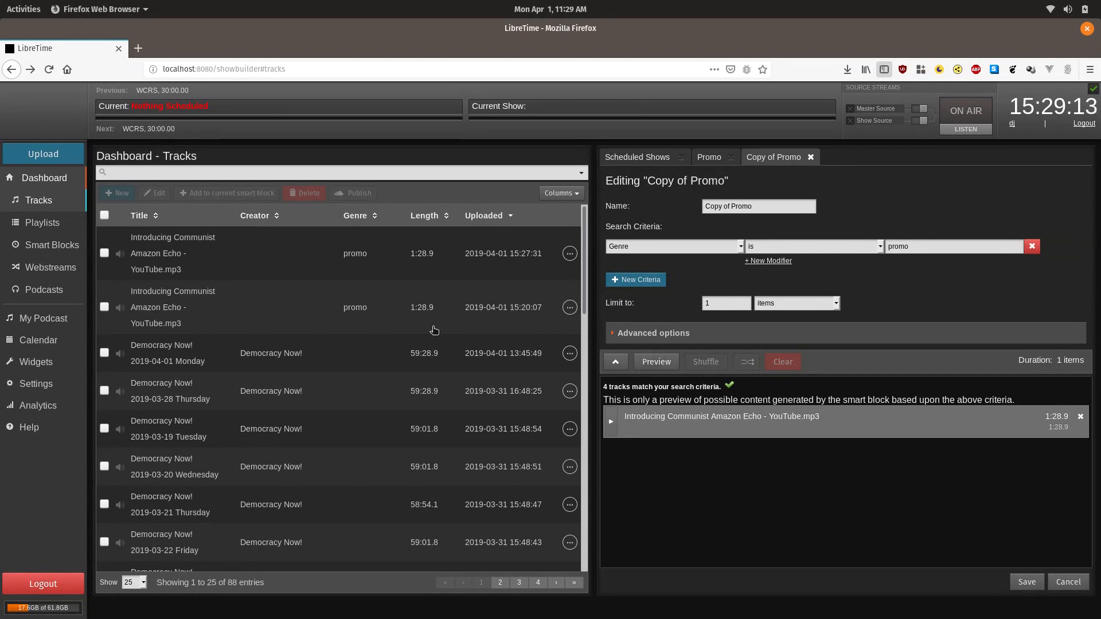
mouse_move(376, 311)
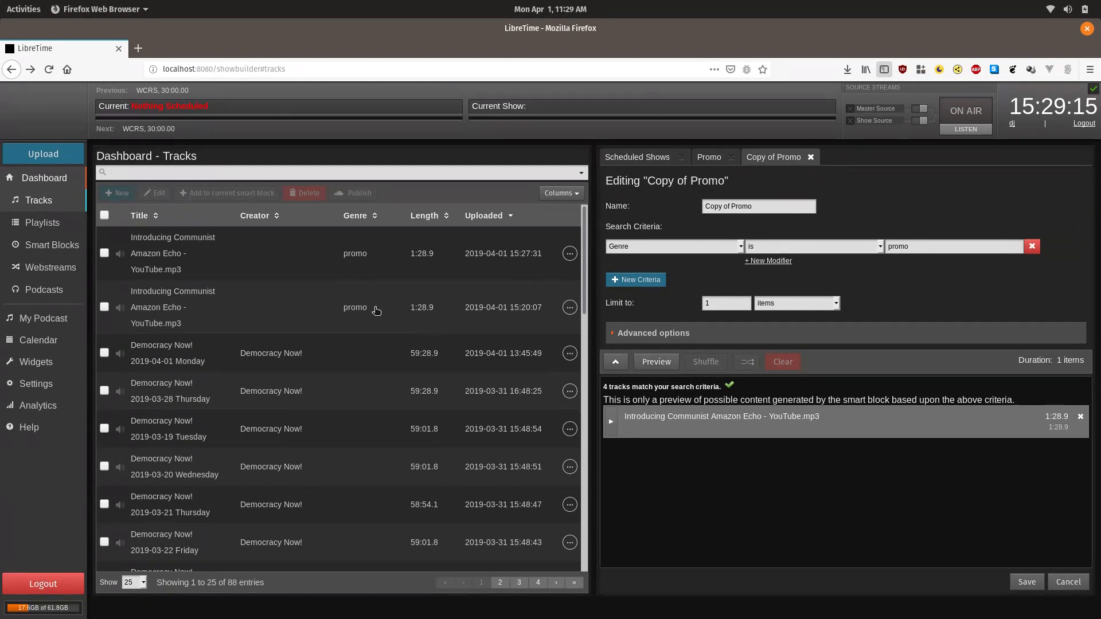
Delete the Copy of Promo smart block, leaving only Promo or ID and Promo
left_click(51, 245)
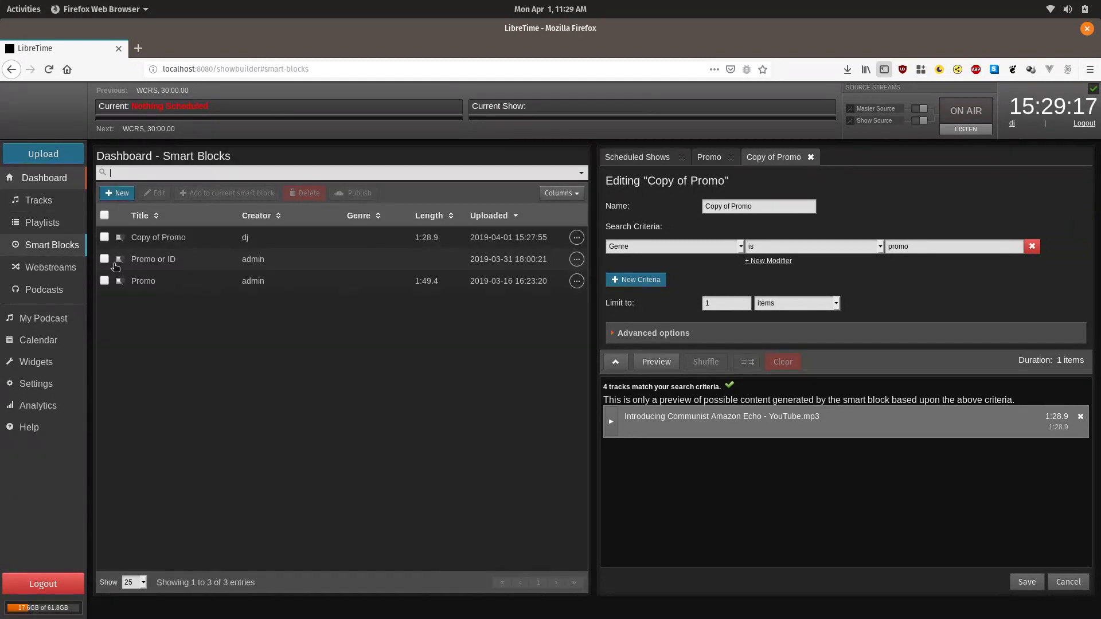
left_click(104, 237)
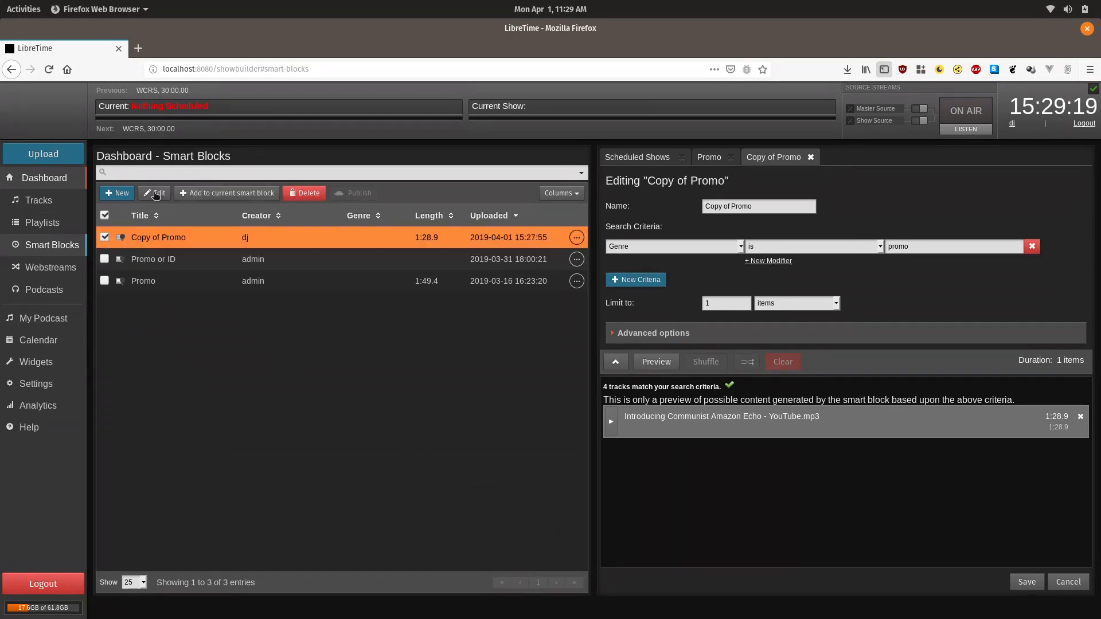
left_click(303, 193)
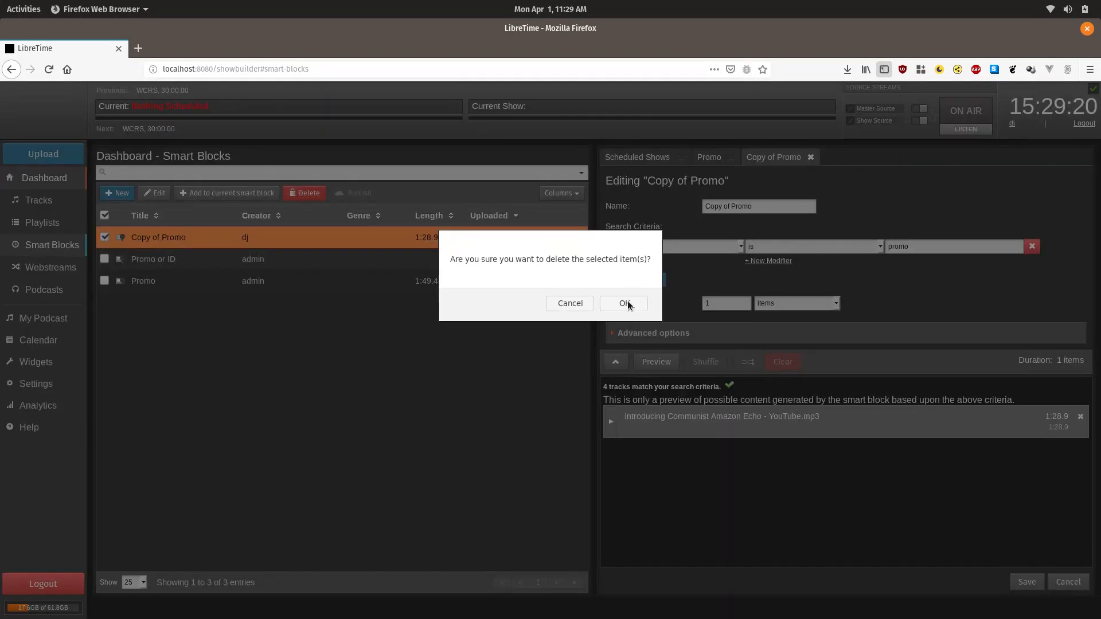
left_click(623, 303)
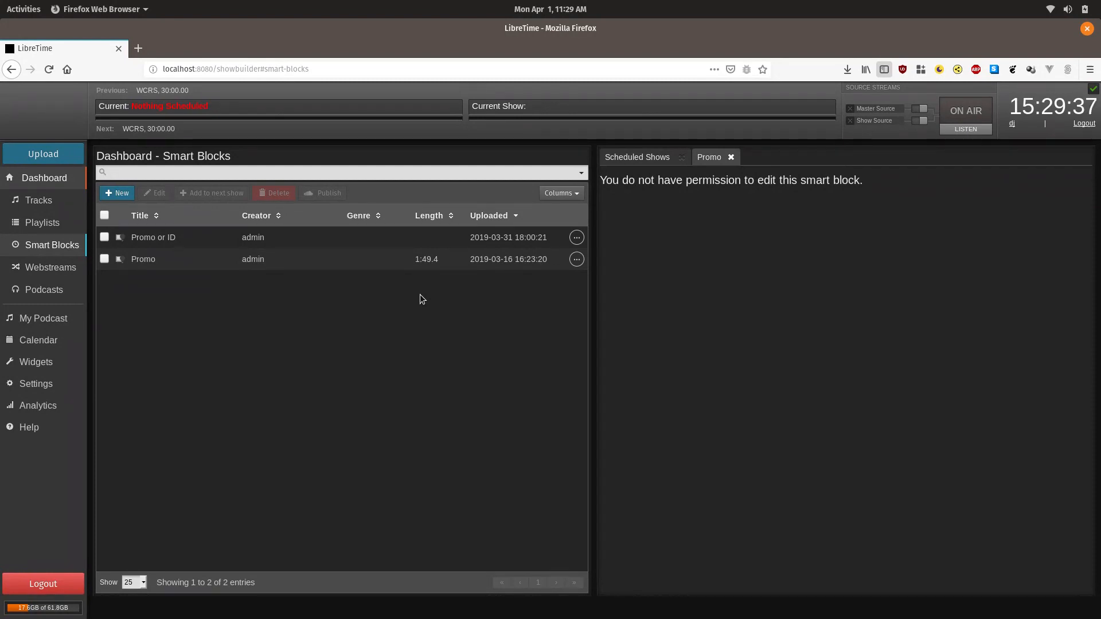
left_click(337, 172)
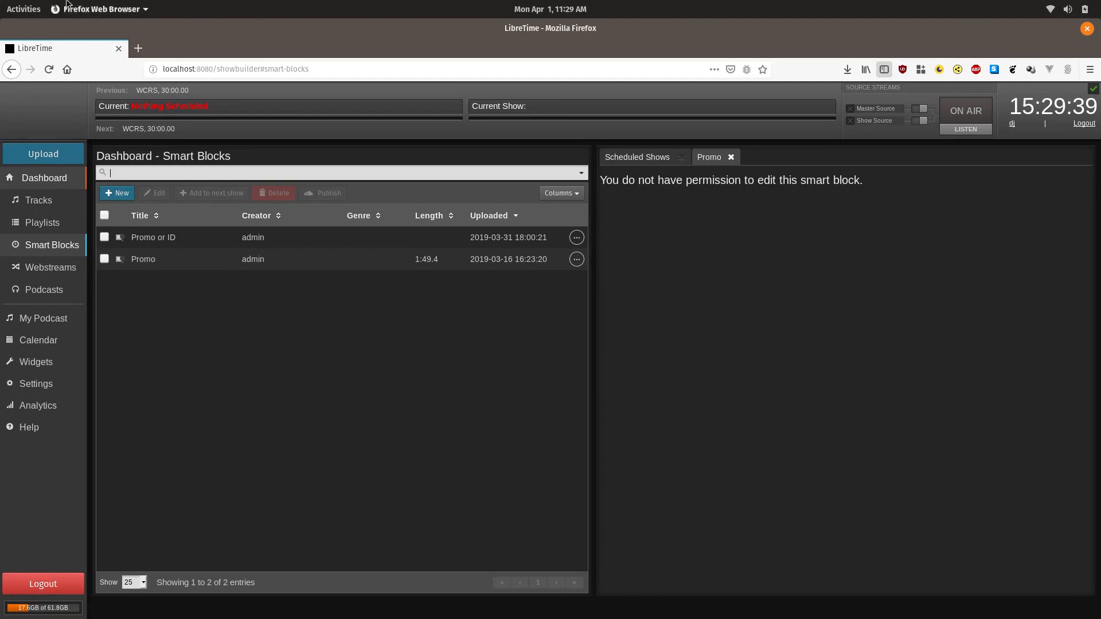